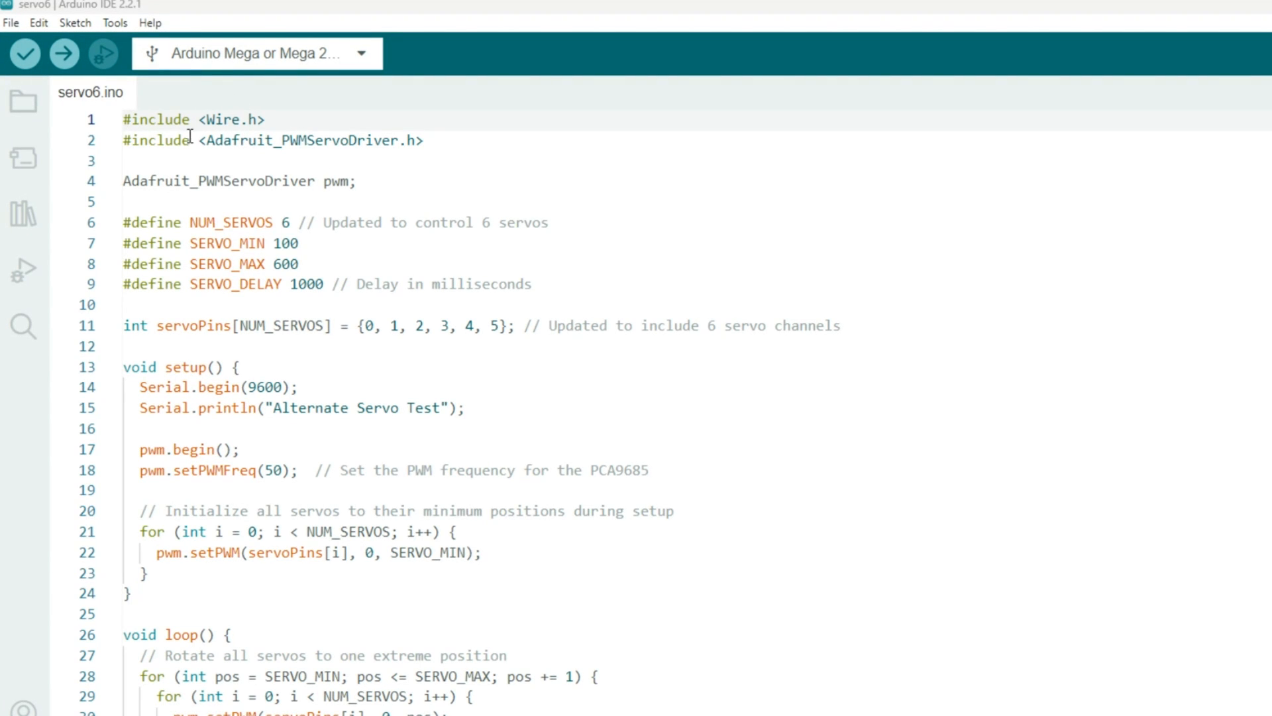
Search the Library Manager for 'adafruit' to confirm the Adafruit PWM Servo Driver Library 3.0.1 is installed
click(24, 213)
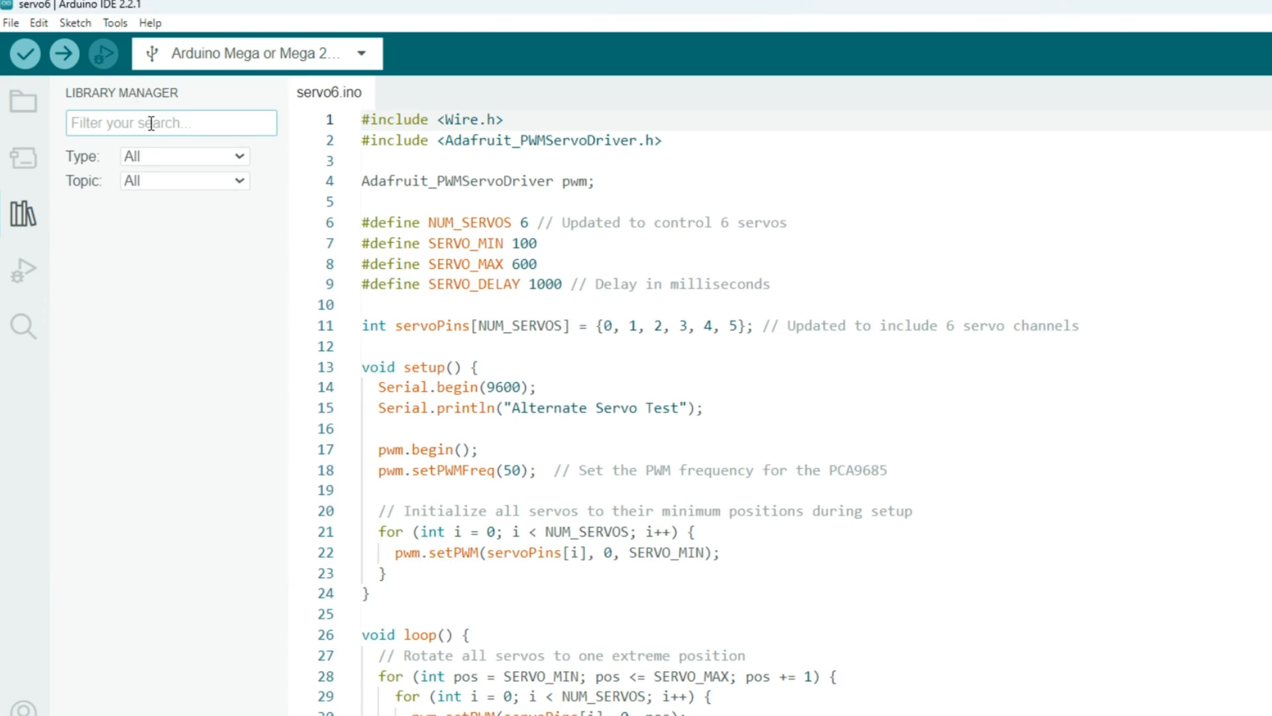
text(add)
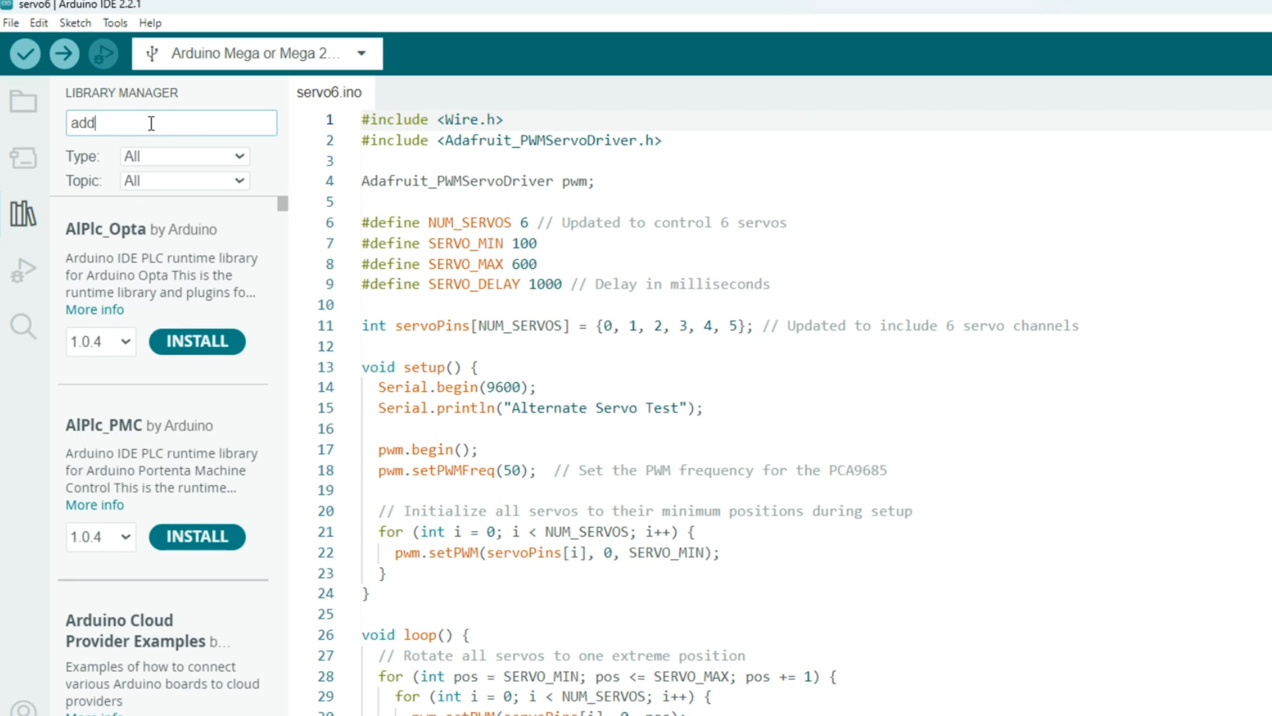
text(adafruit_pwm)
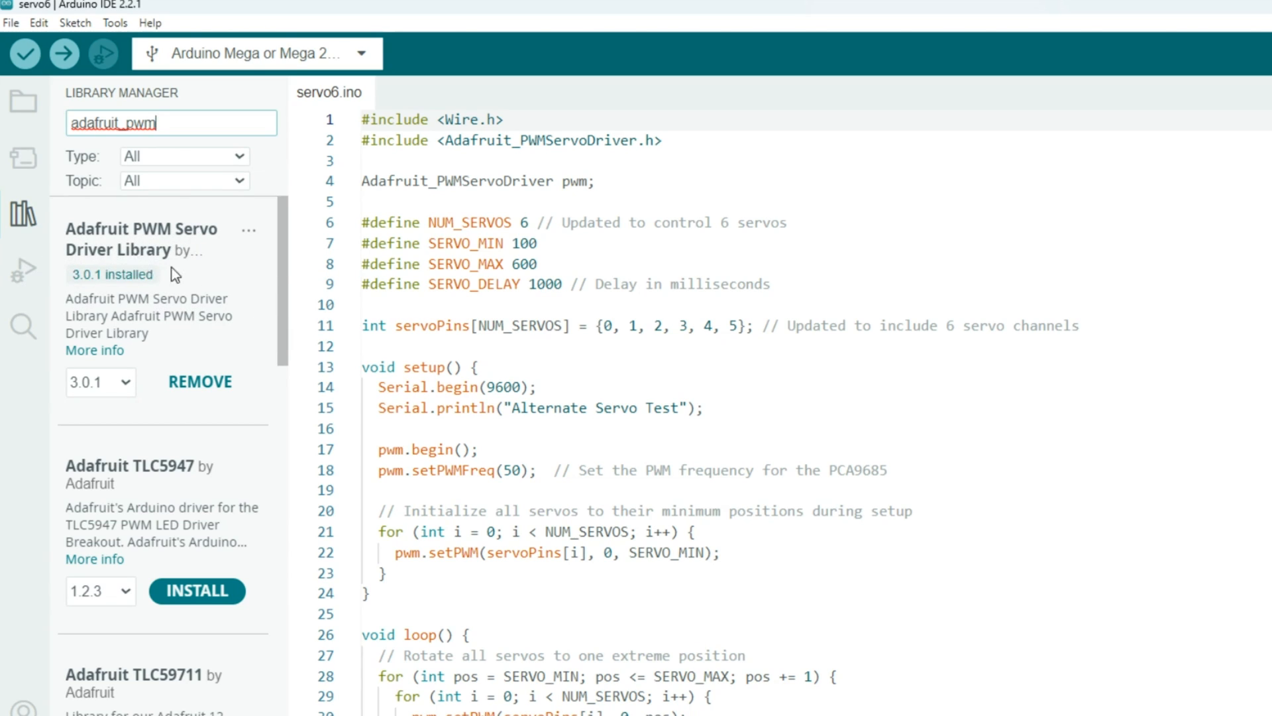
mouse_move(136, 375)
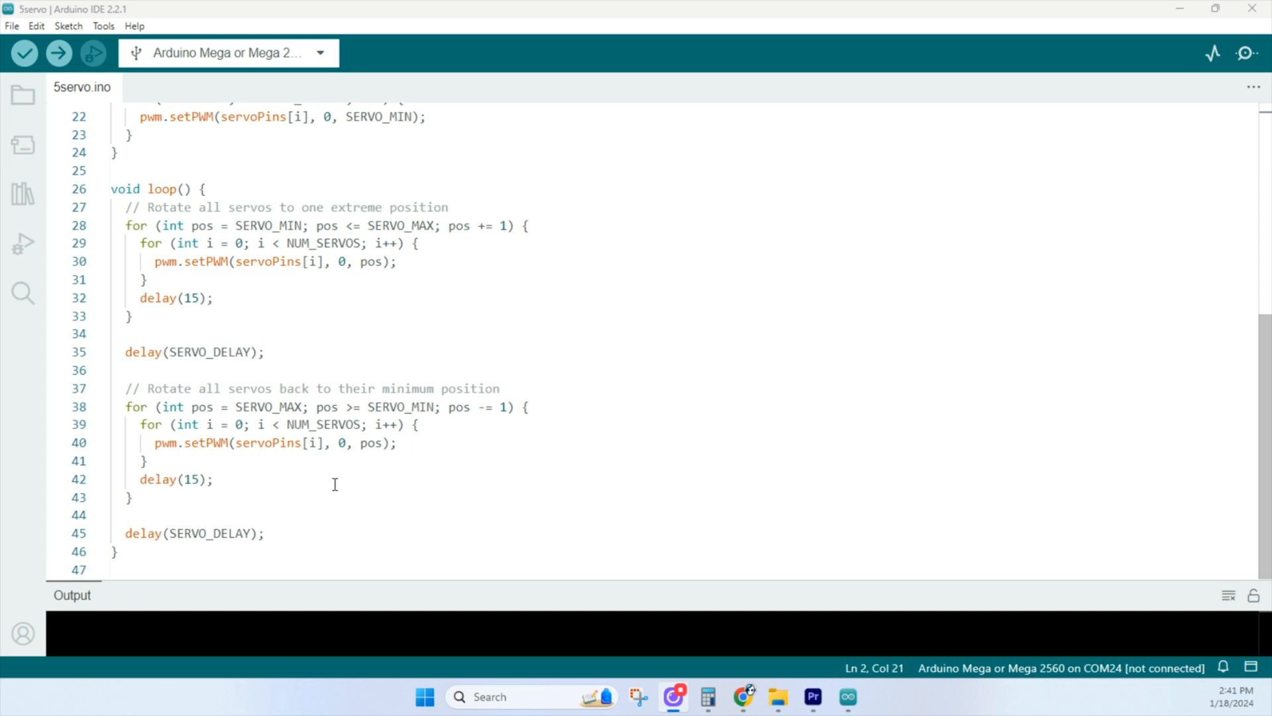
mouse_move(558, 319)
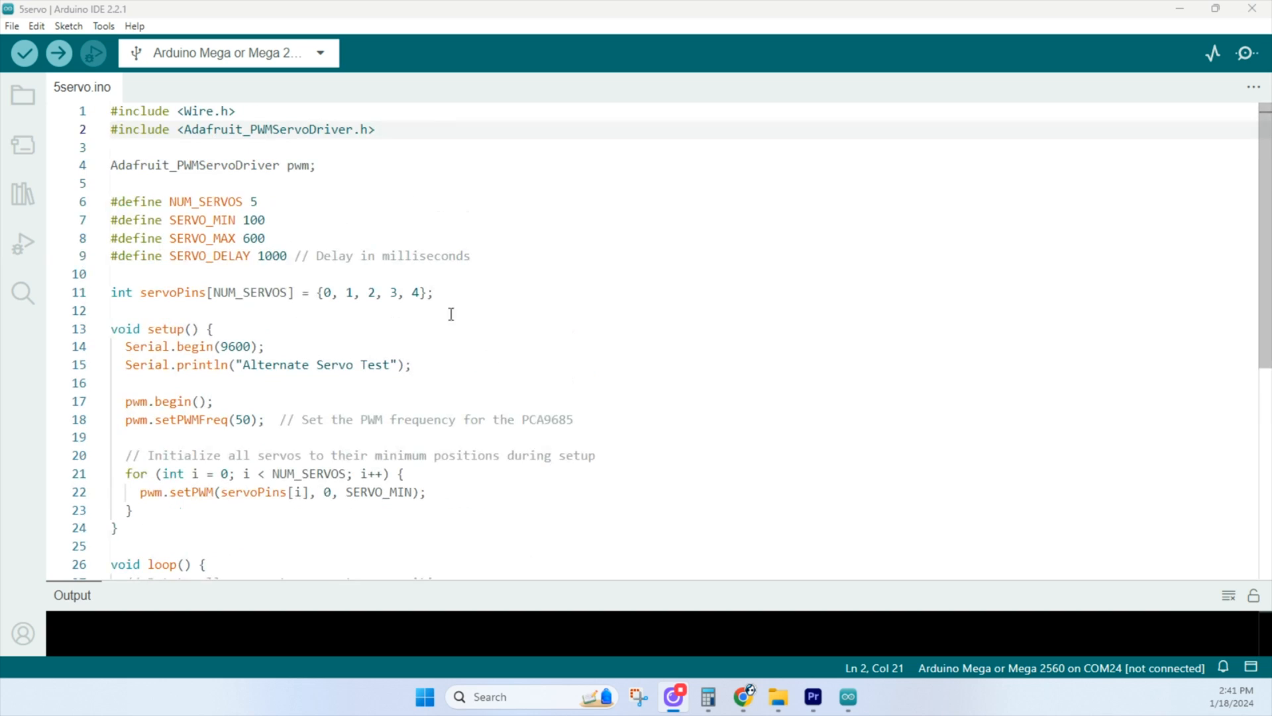
scroll(down, 3)
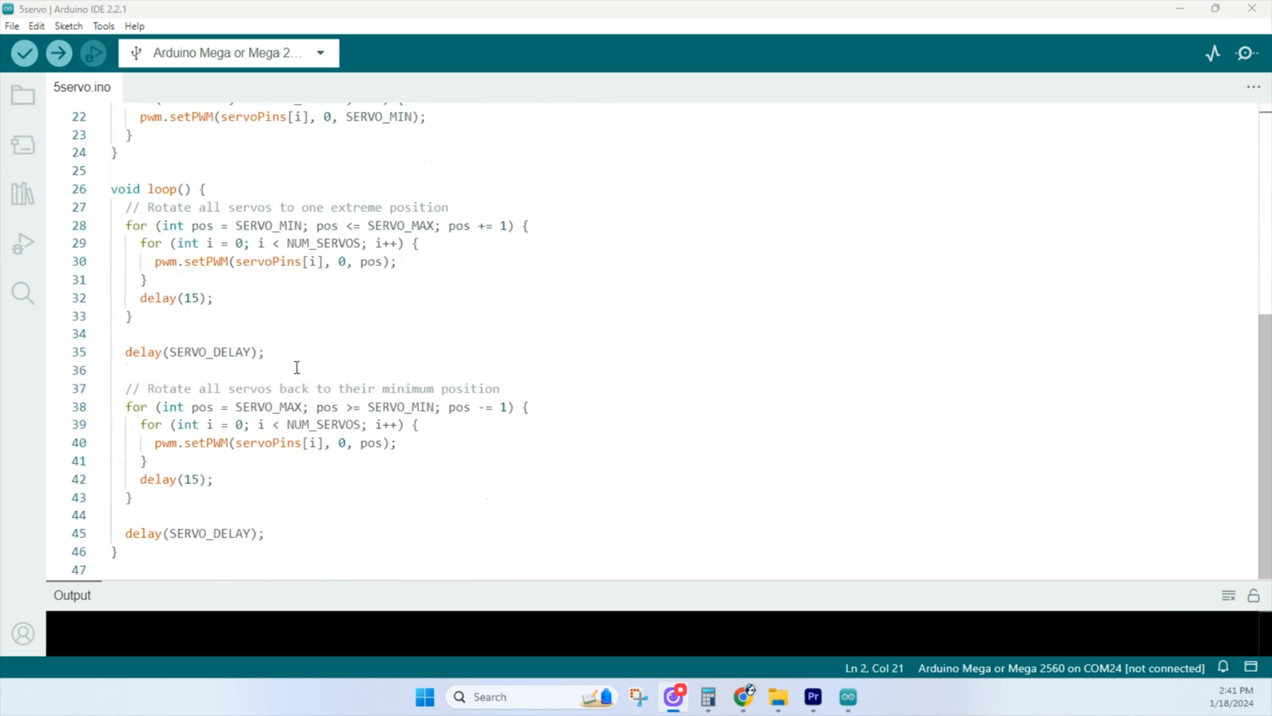
mouse_move(309, 356)
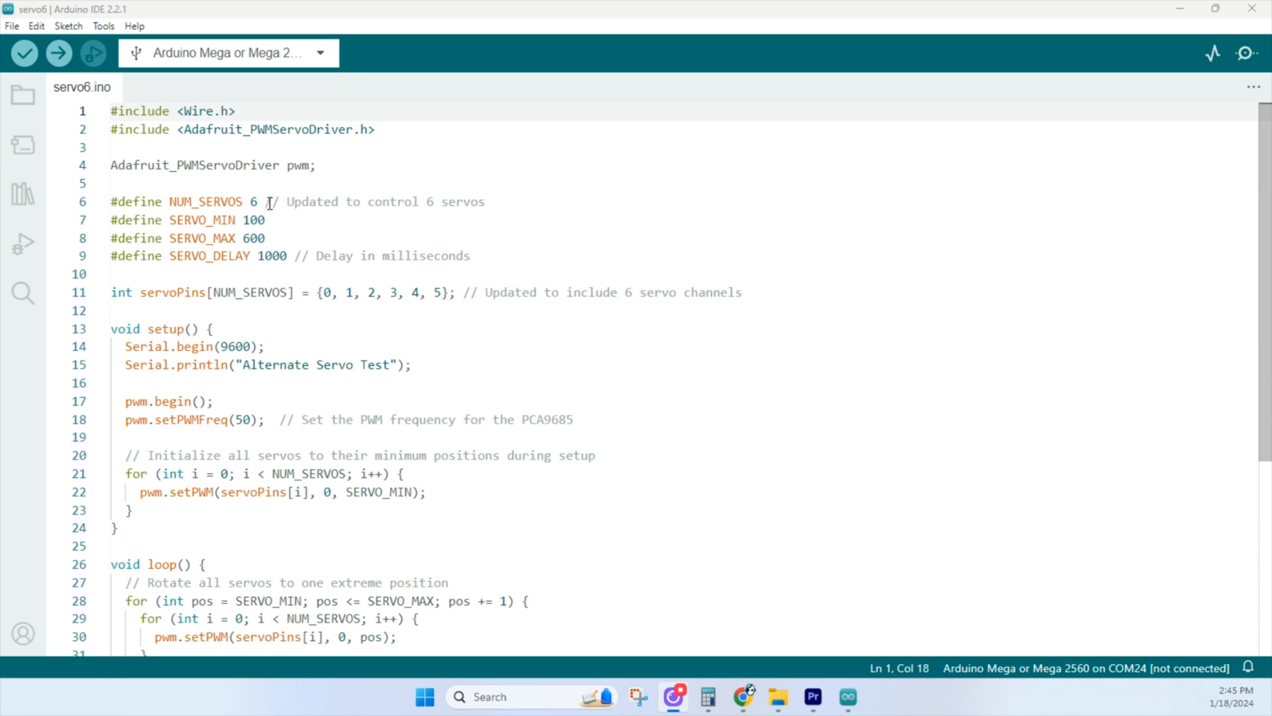
click(265, 201)
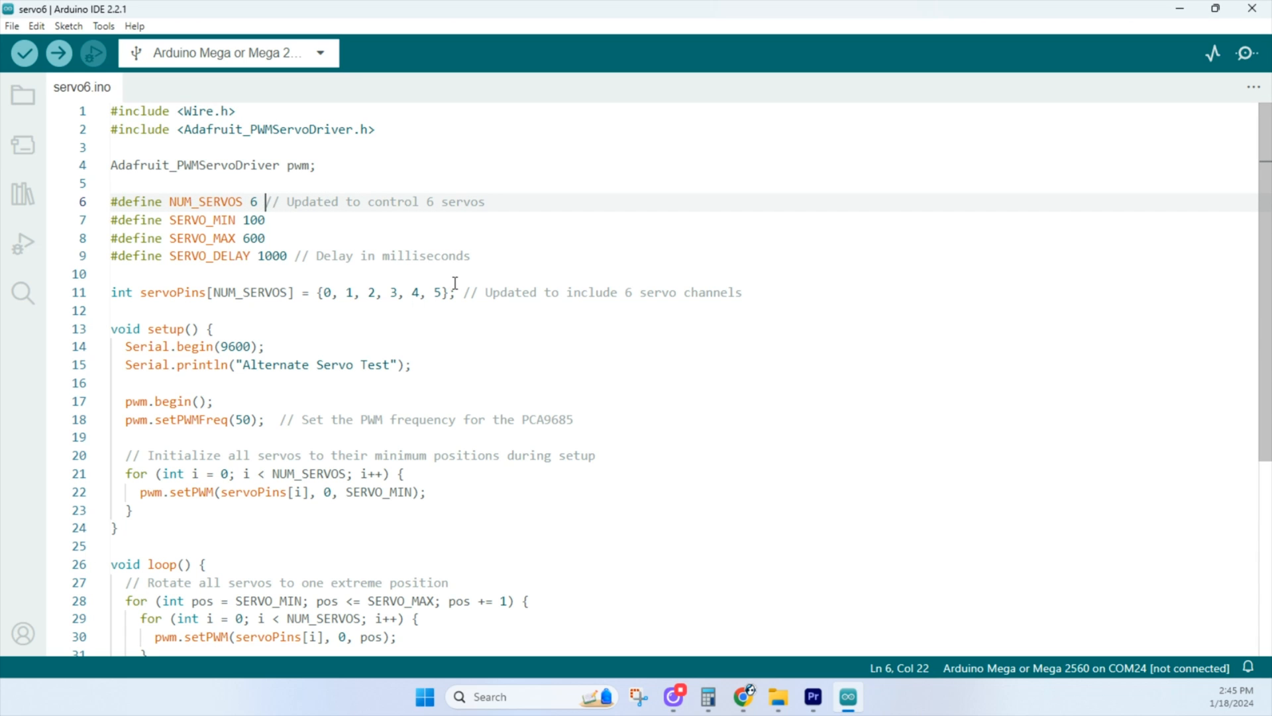